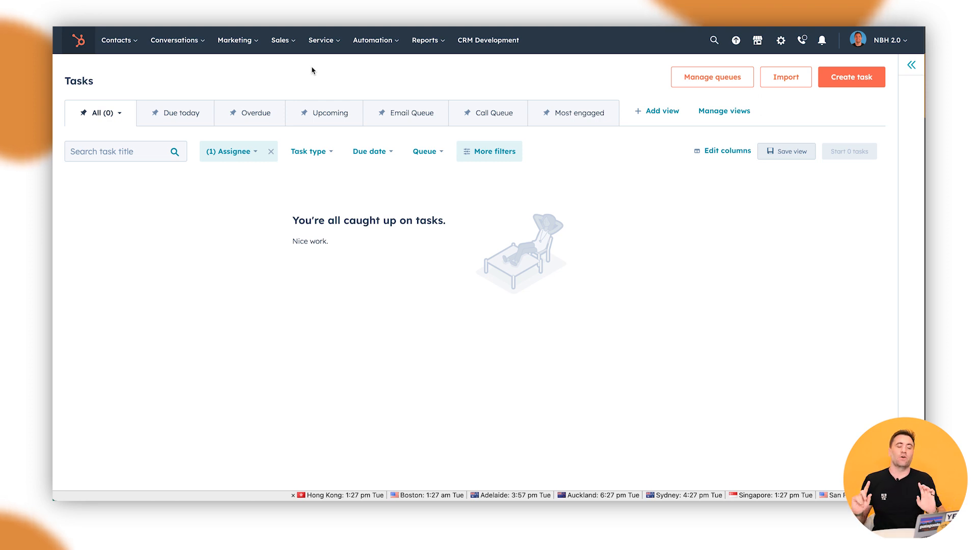
mouse_move(280, 49)
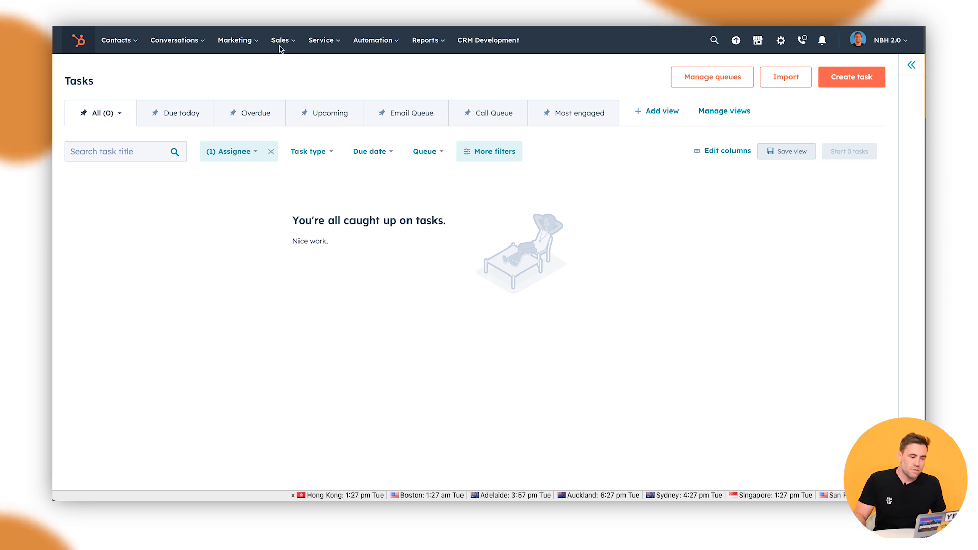
- Open the Support Pipeline ticket board via Service > Tickets
click(320, 39)
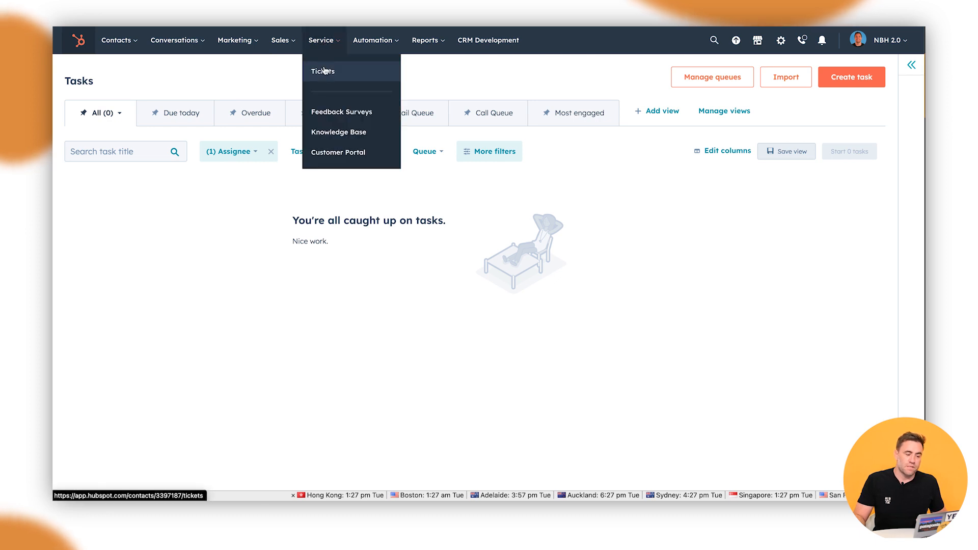
click(323, 71)
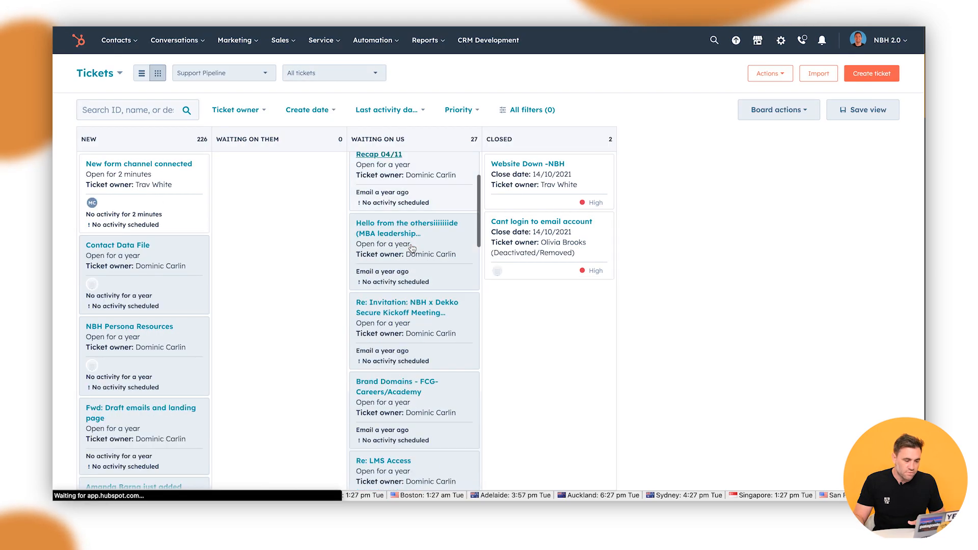
click(221, 73)
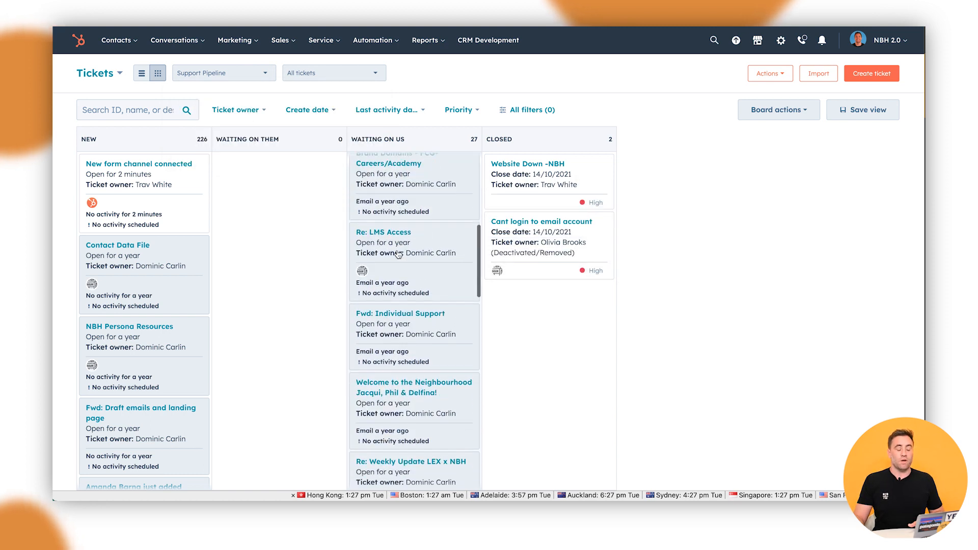
scroll(down, 3)
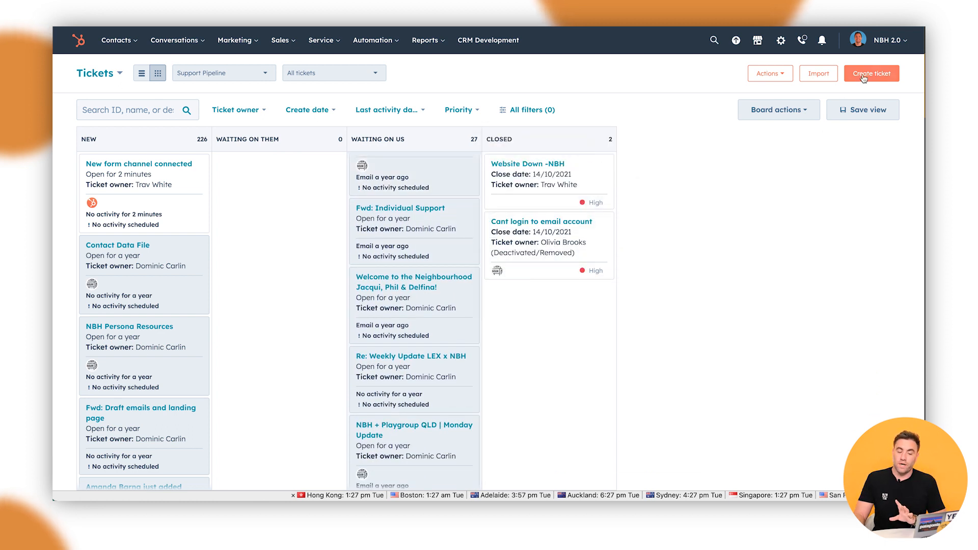
click(871, 73)
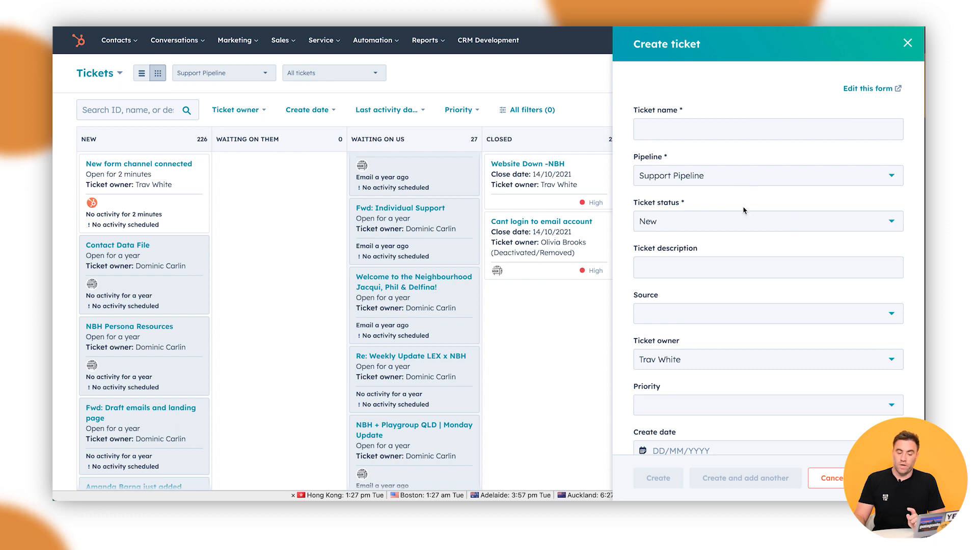
scroll(down, 3)
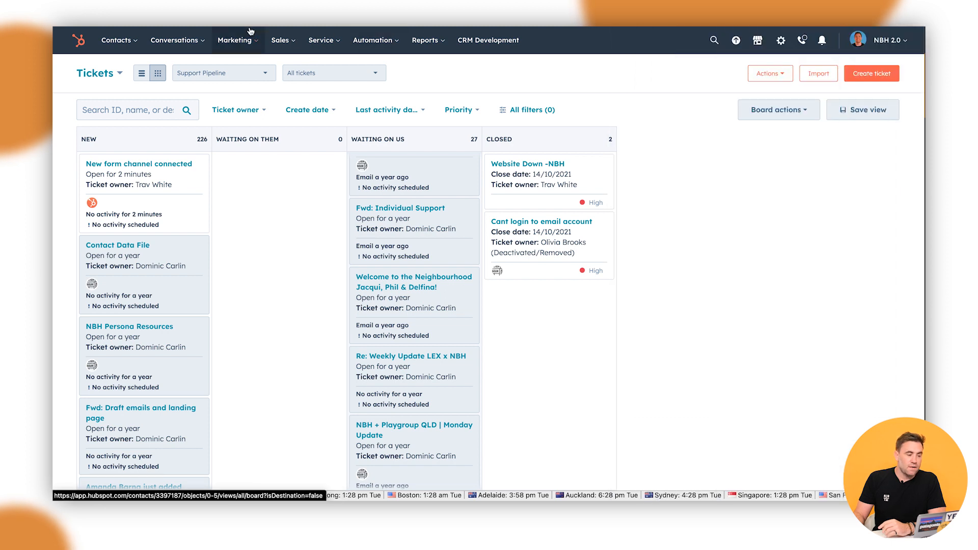
- Open the sample contact's record from Contacts and scroll its activity timeline
click(115, 40)
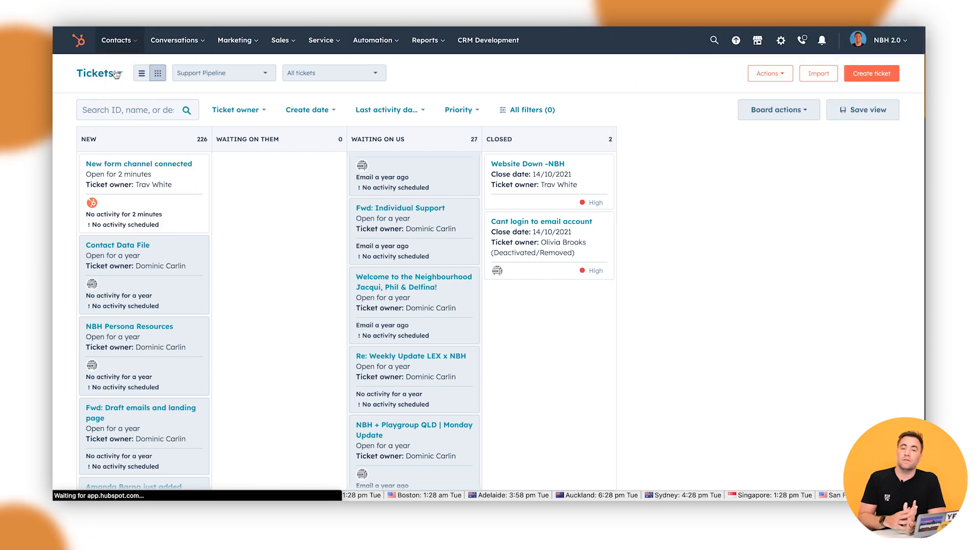
click(115, 40)
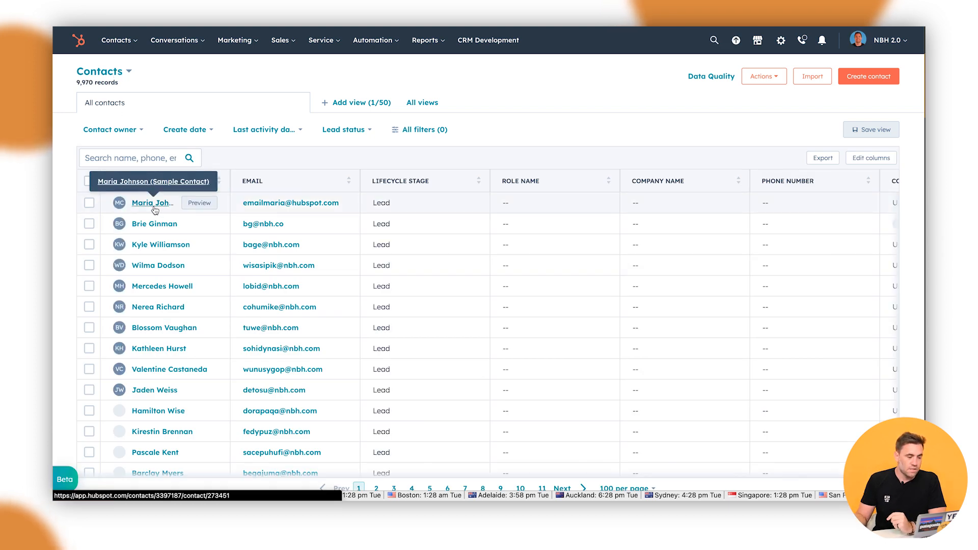
click(152, 203)
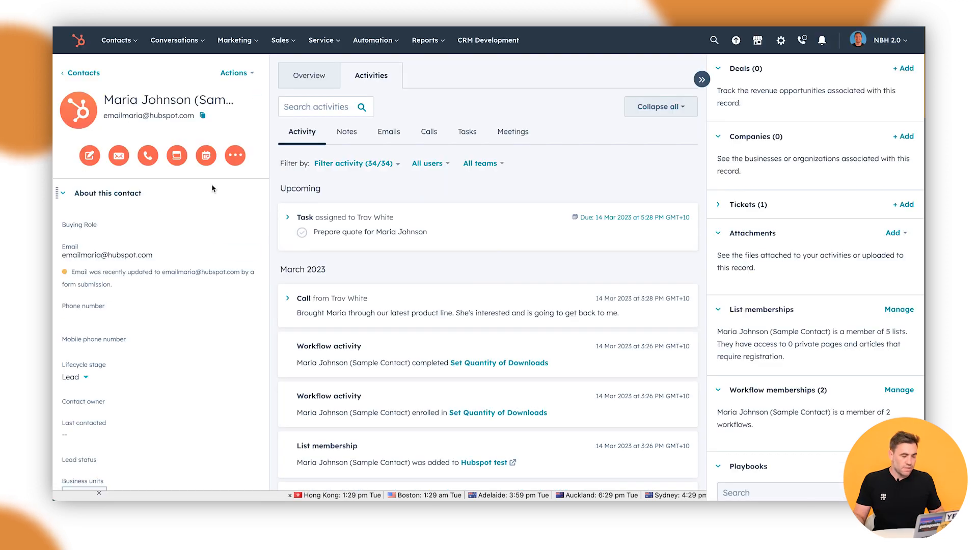
scroll(down, 3)
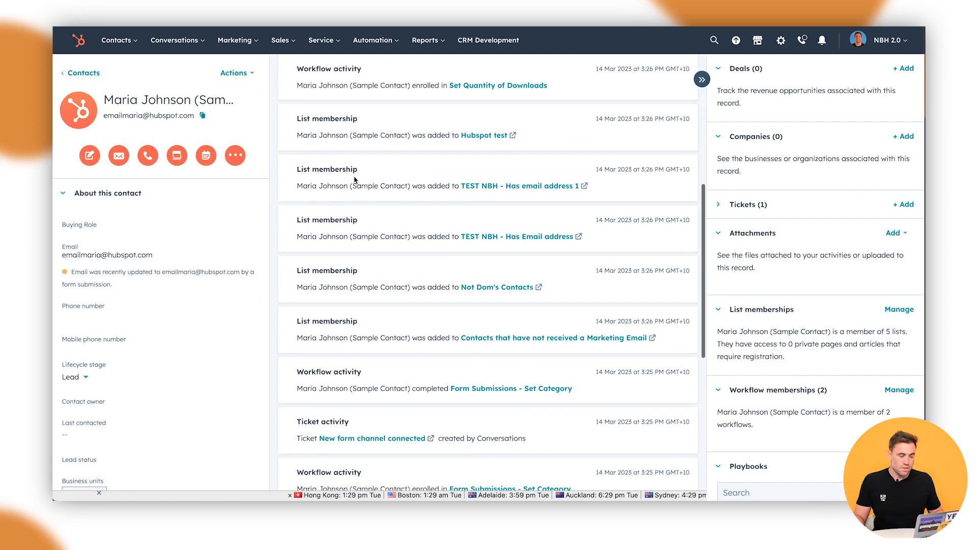
scroll(down, 3)
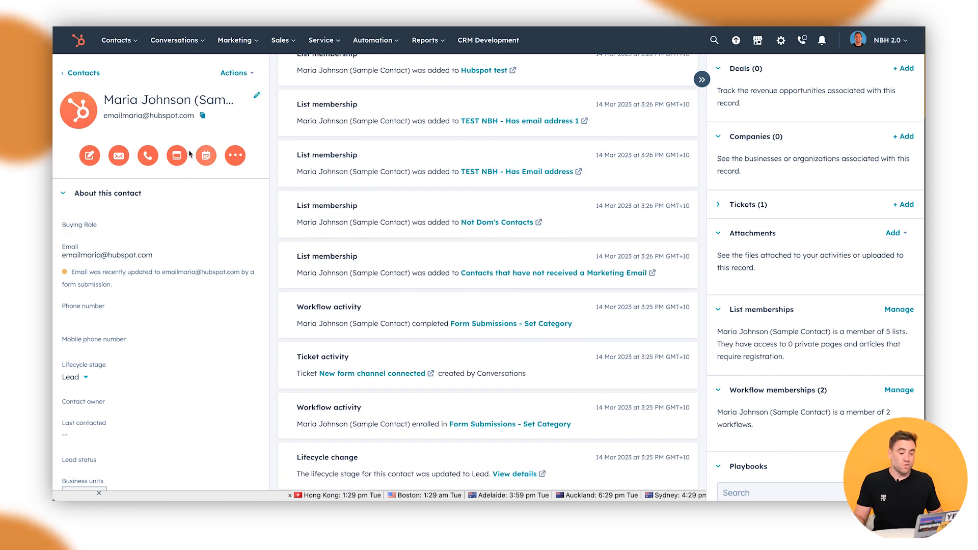
mouse_move(778, 172)
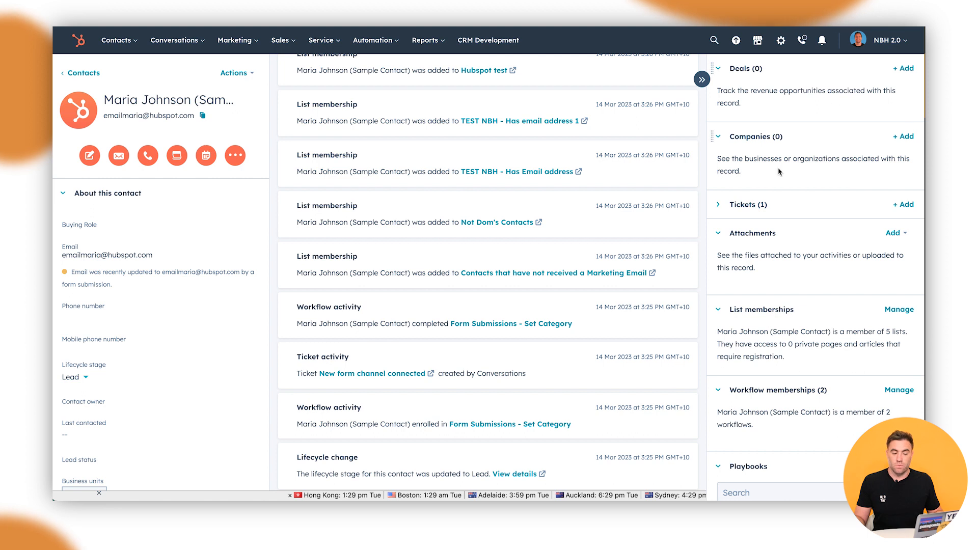
- Expand the contact's Tickets card, start a new ticket, then close the form unsaved
click(745, 205)
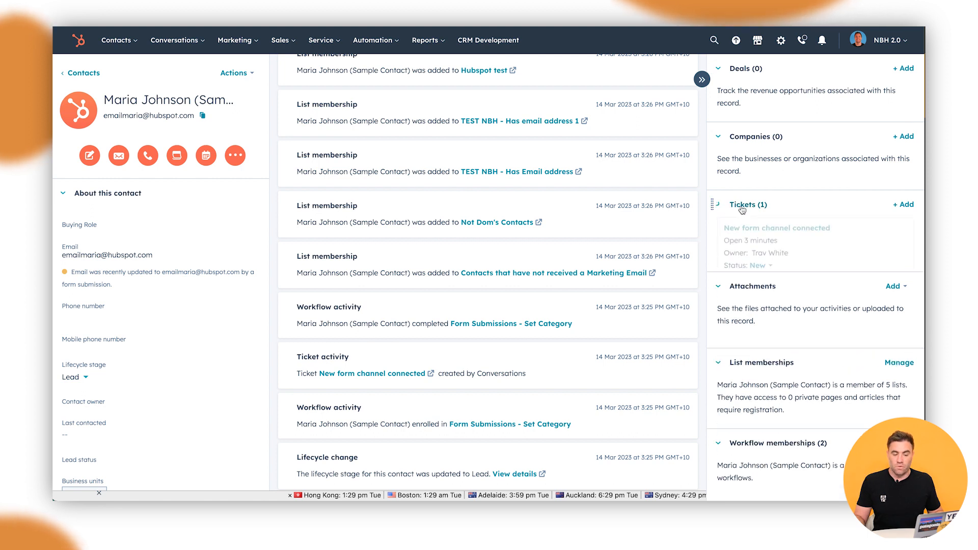
click(903, 204)
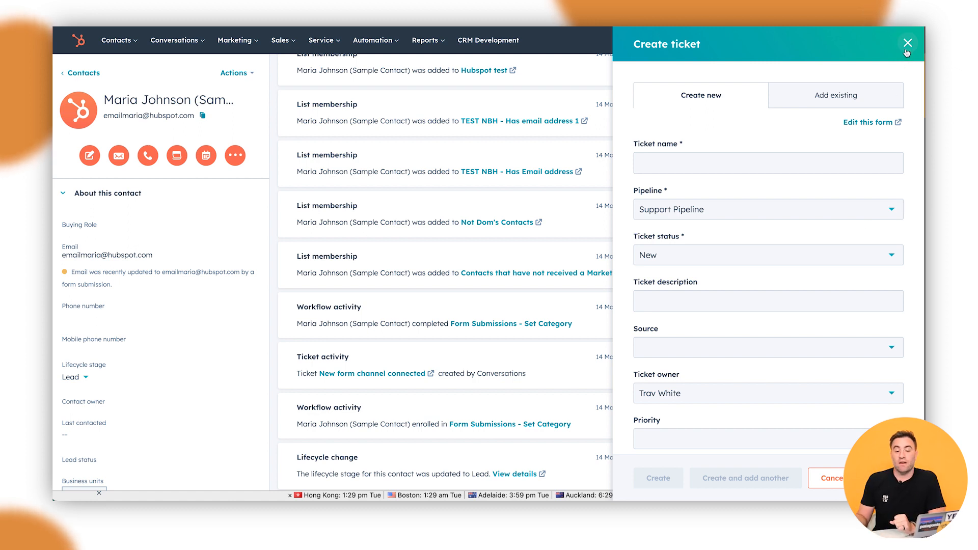
click(906, 43)
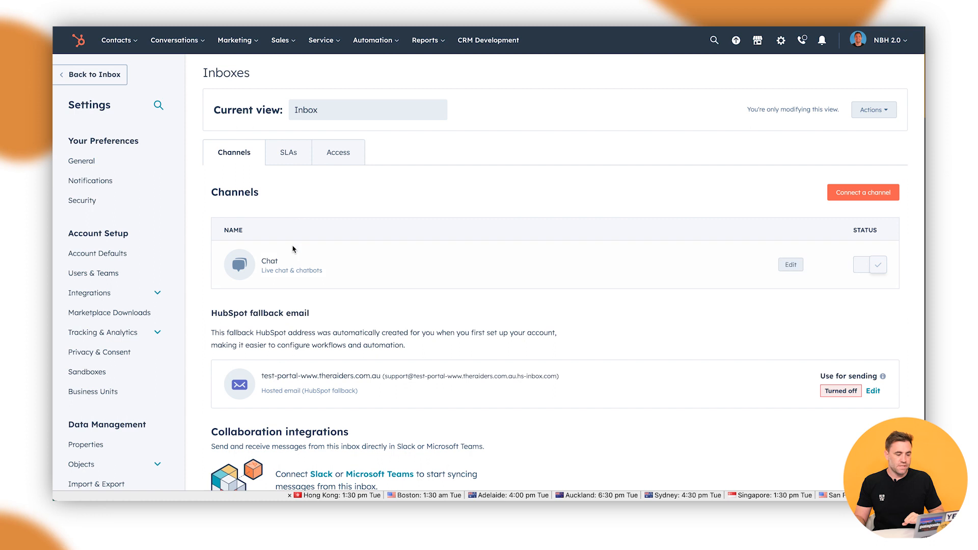
- Connect a Forms channel and select the 14 Mar 2023 default ticket form
click(863, 192)
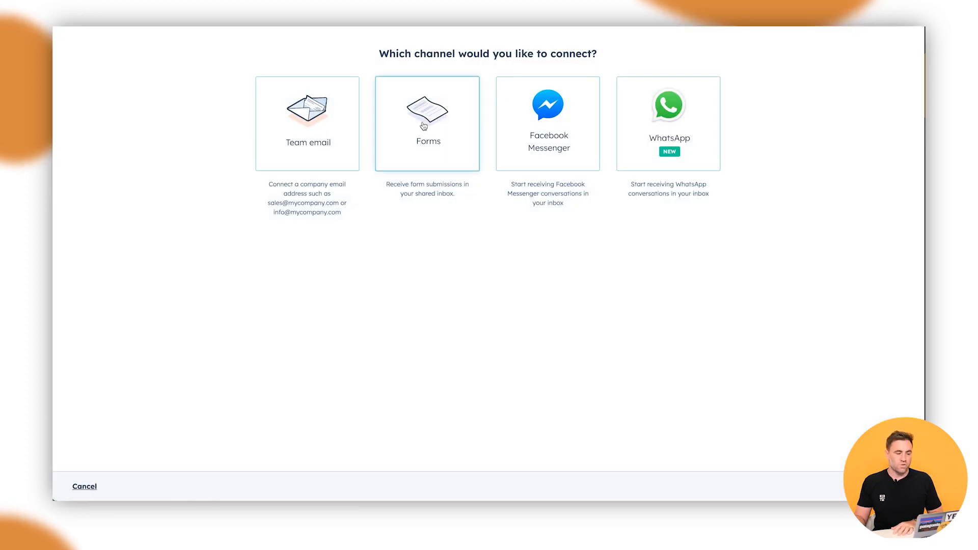
click(427, 122)
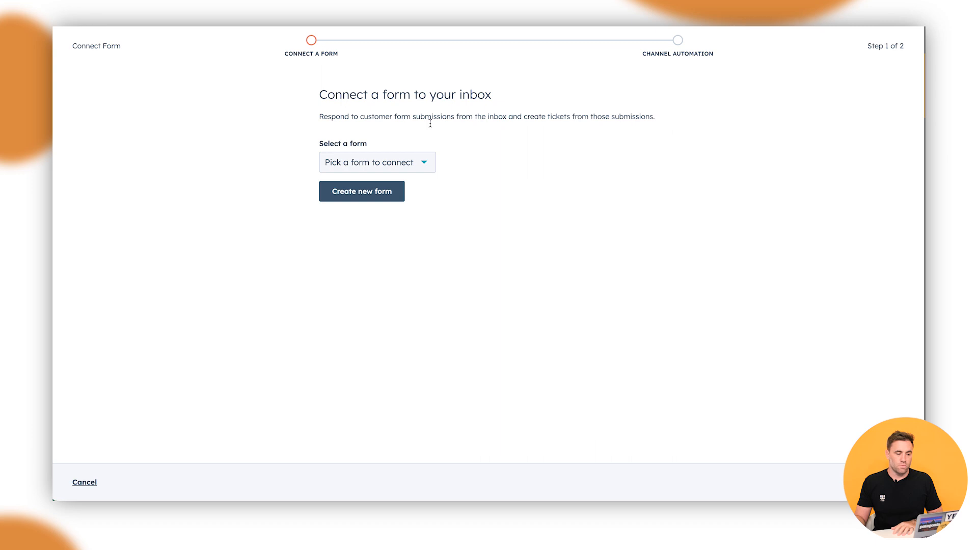
click(375, 162)
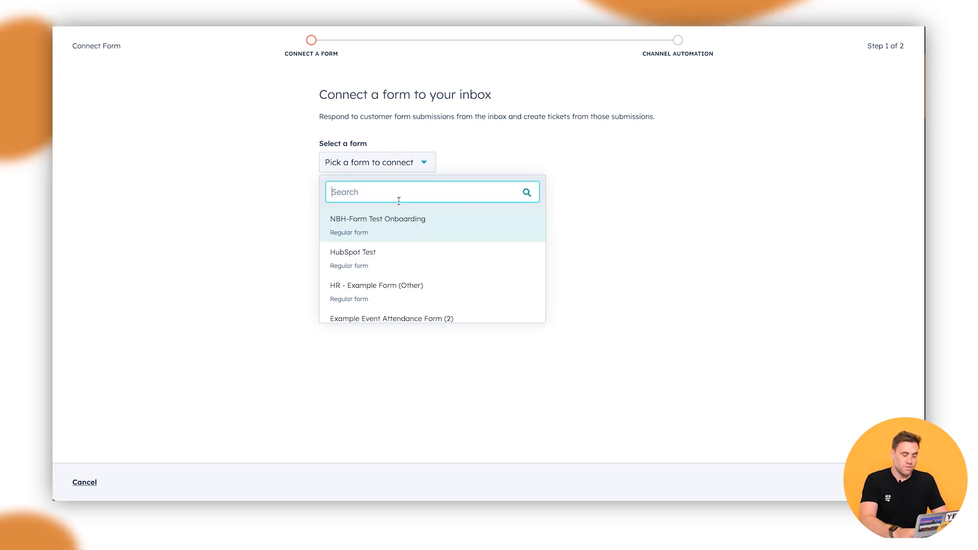
text(ticke)
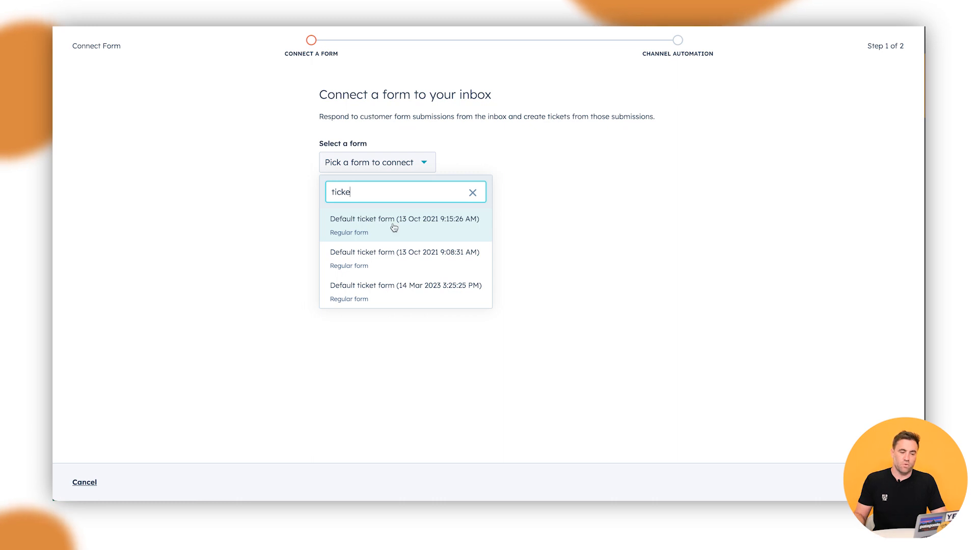
mouse_move(419, 297)
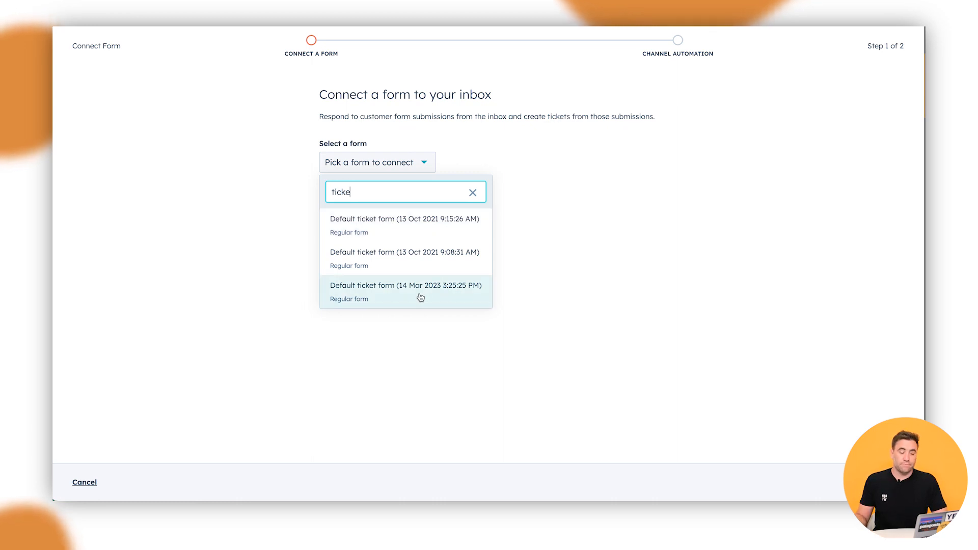
click(405, 291)
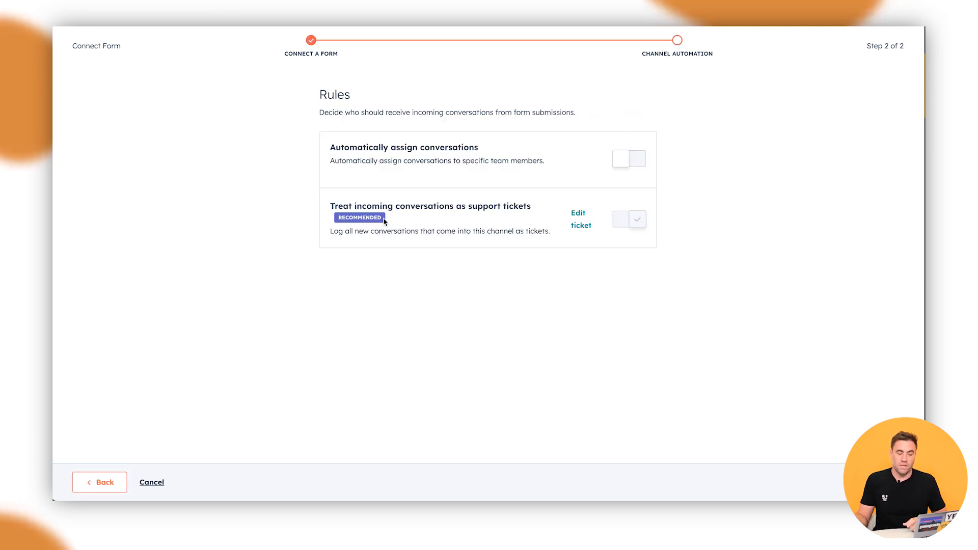
mouse_move(464, 215)
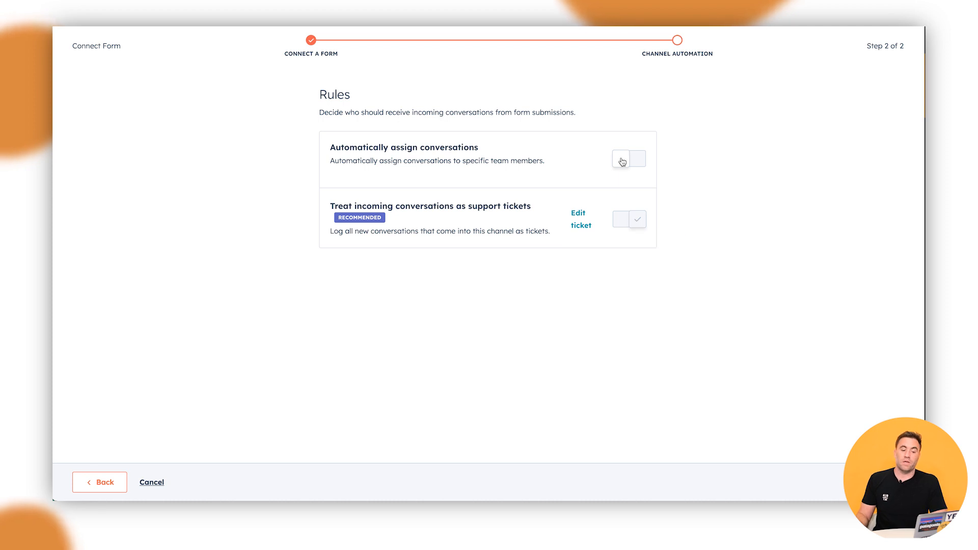
- Turn on automatic assignment of incoming form conversations
click(628, 159)
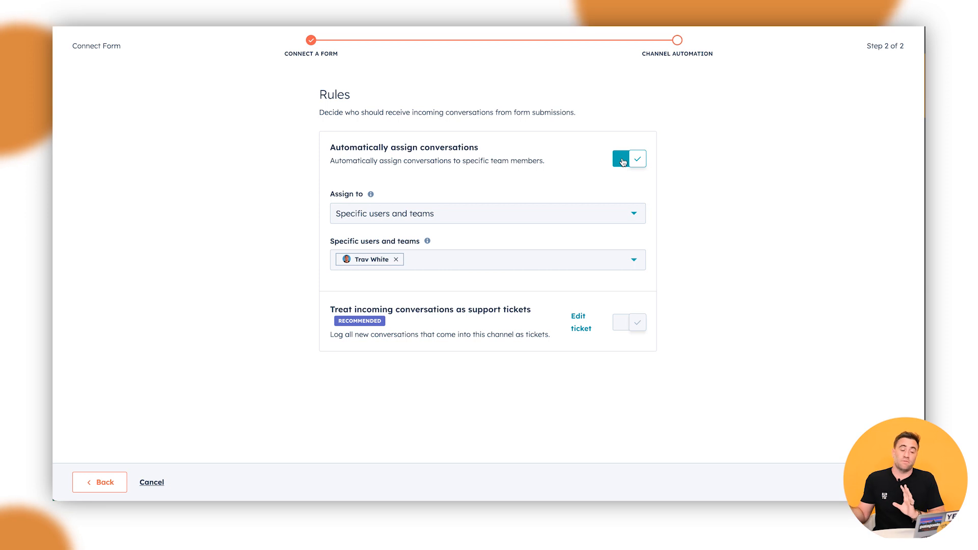
mouse_move(421, 271)
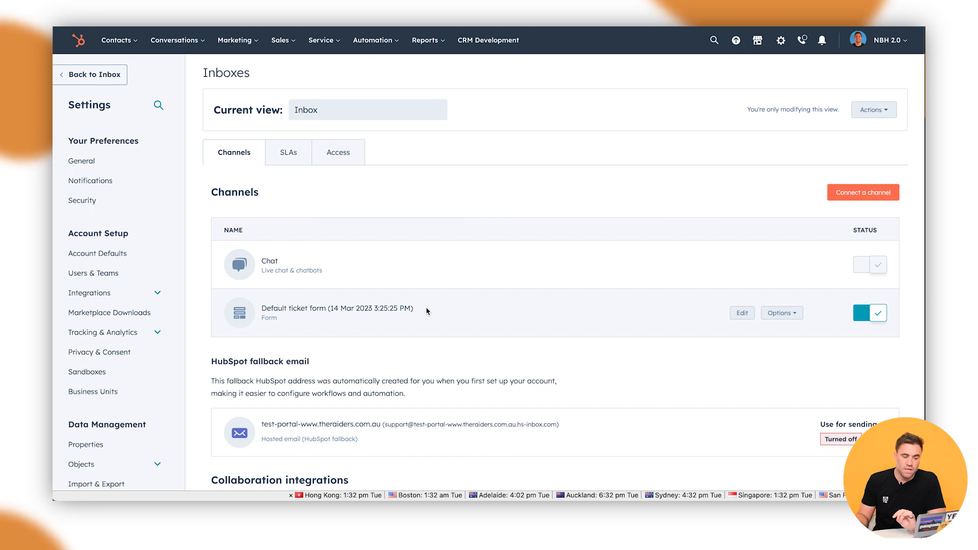
click(780, 312)
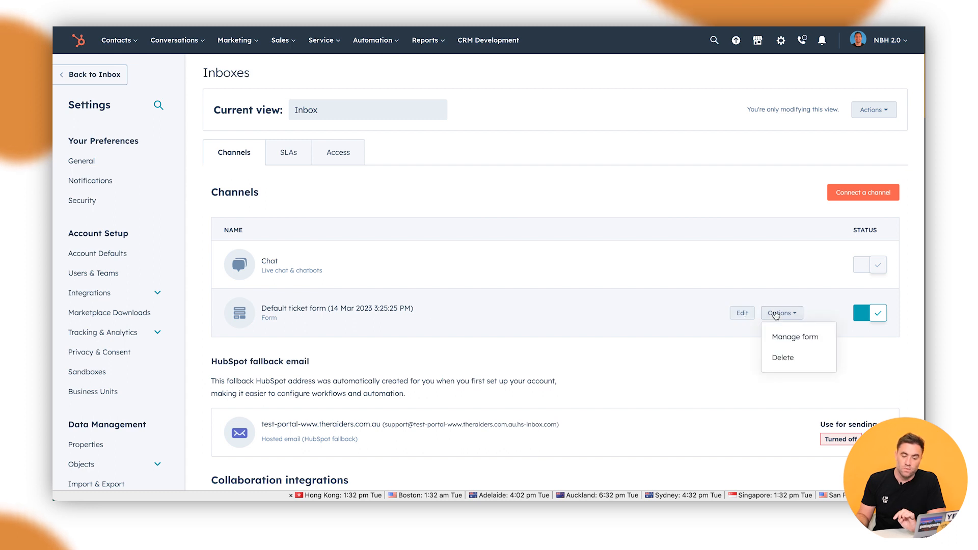
click(794, 337)
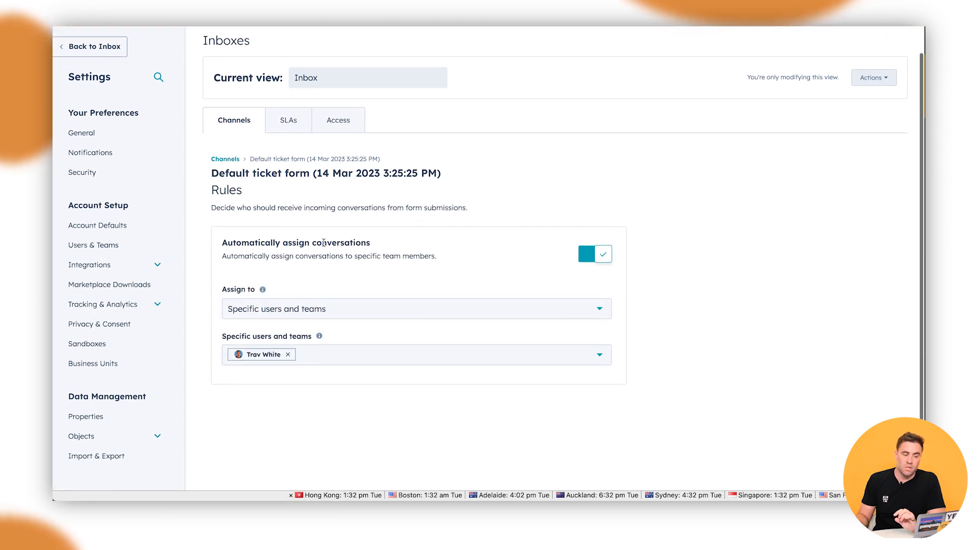
click(225, 159)
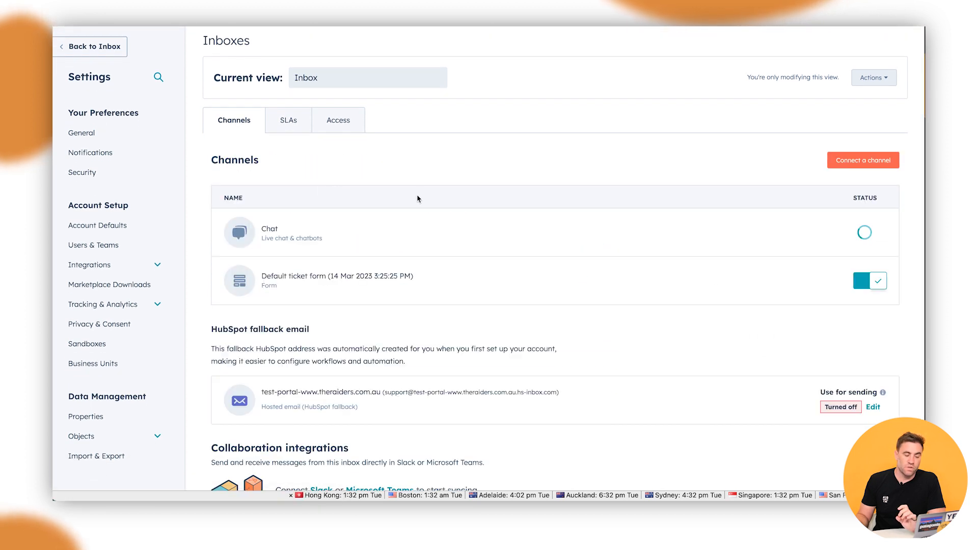
click(869, 232)
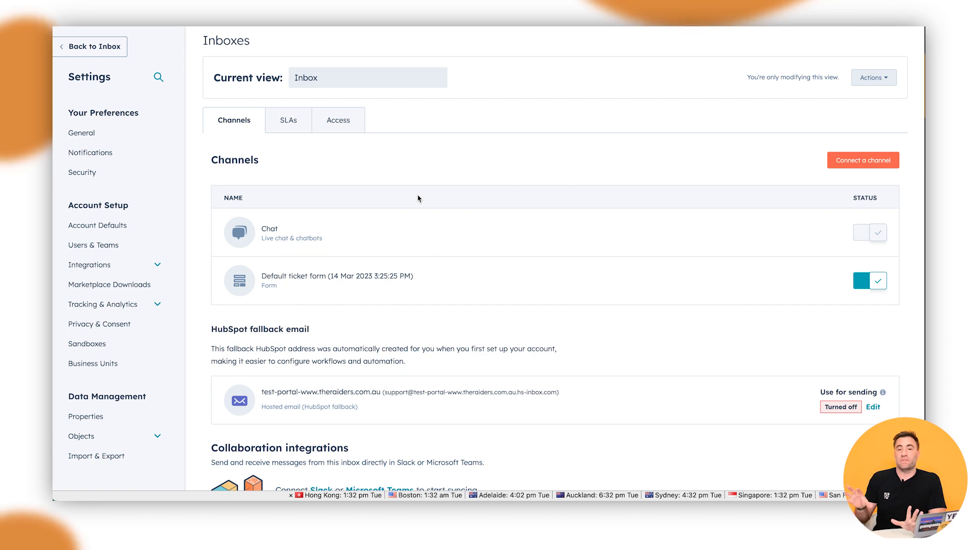